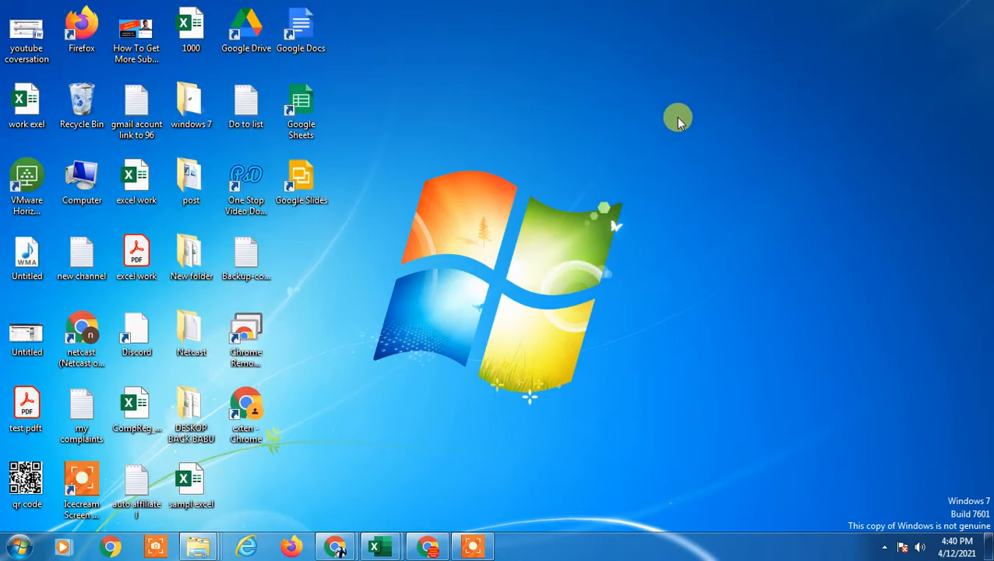
mouse_move(495, 46)
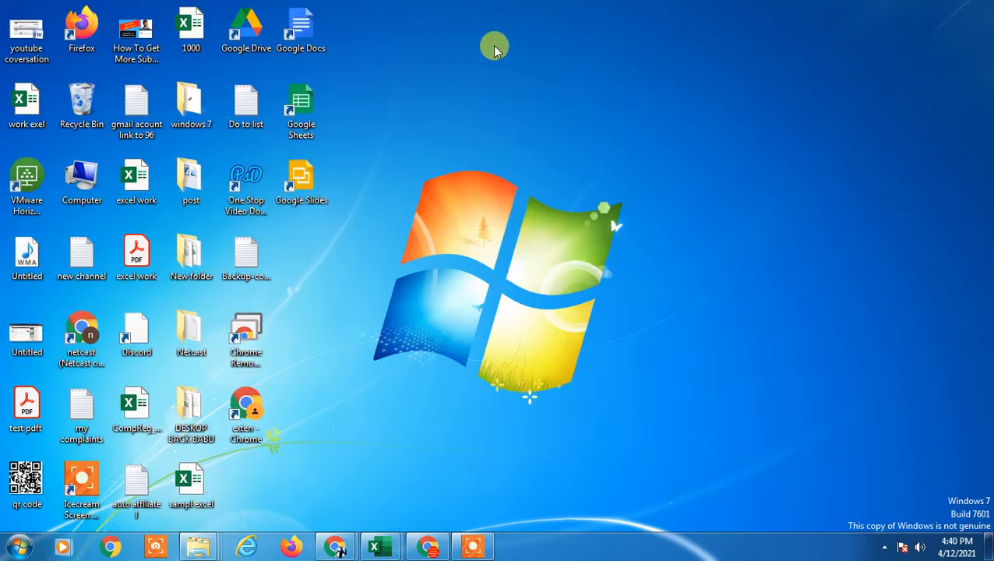
mouse_move(599, 84)
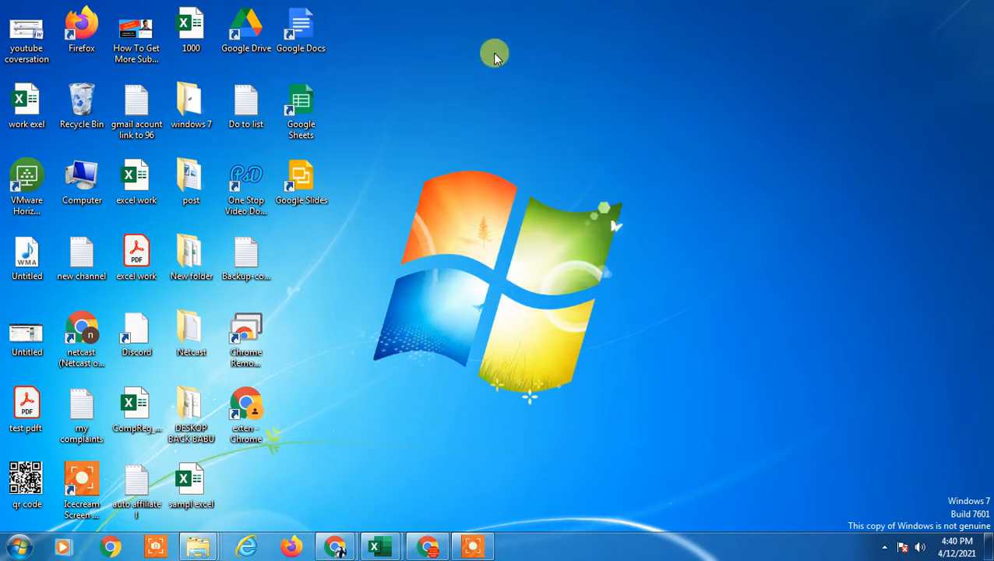
mouse_move(502, 442)
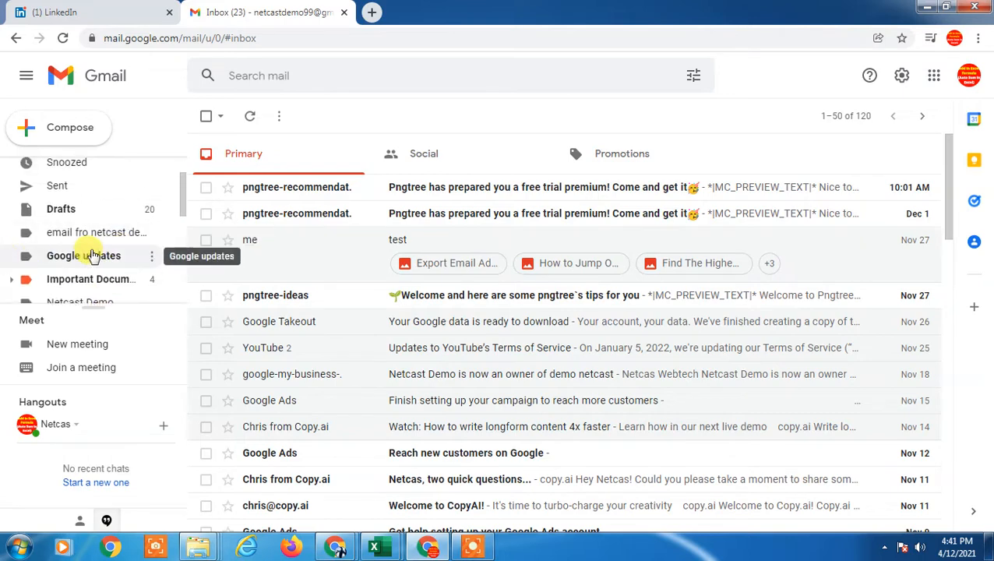
Step: Open the Google updates label to list its five messages
left_click(83, 255)
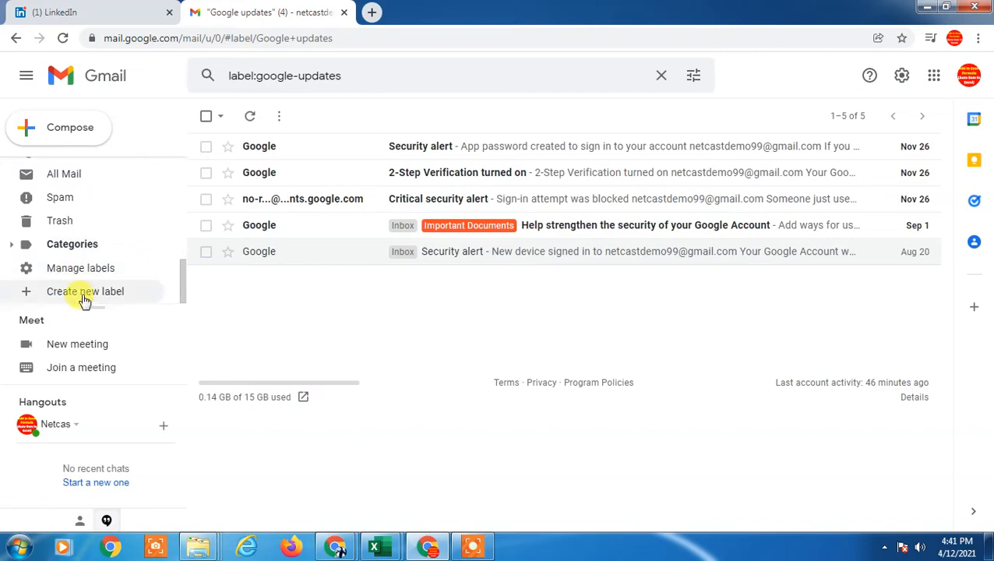
Step: Create the label 'google update subfolder' nested under Google updates
left_click(85, 290)
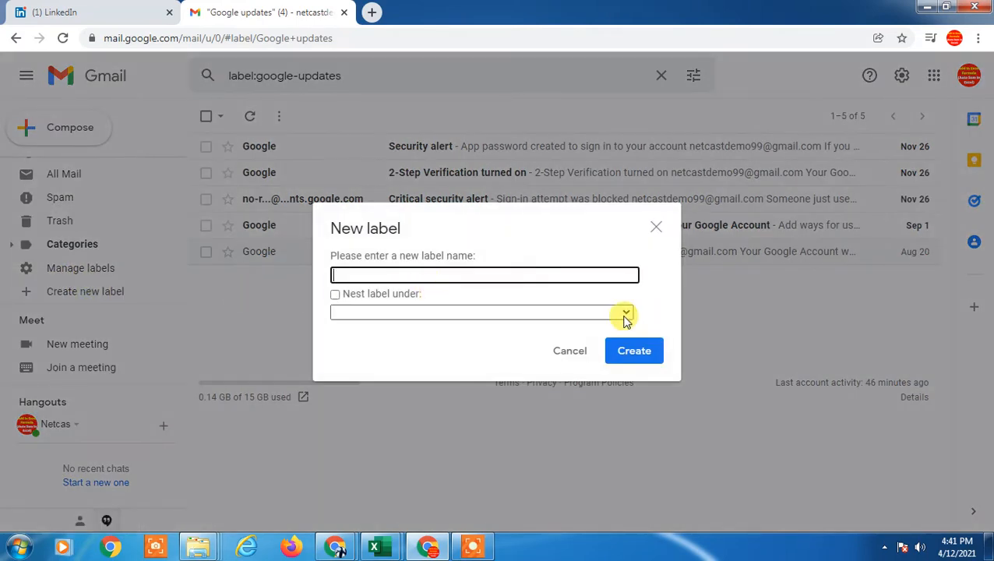
left_click(335, 294)
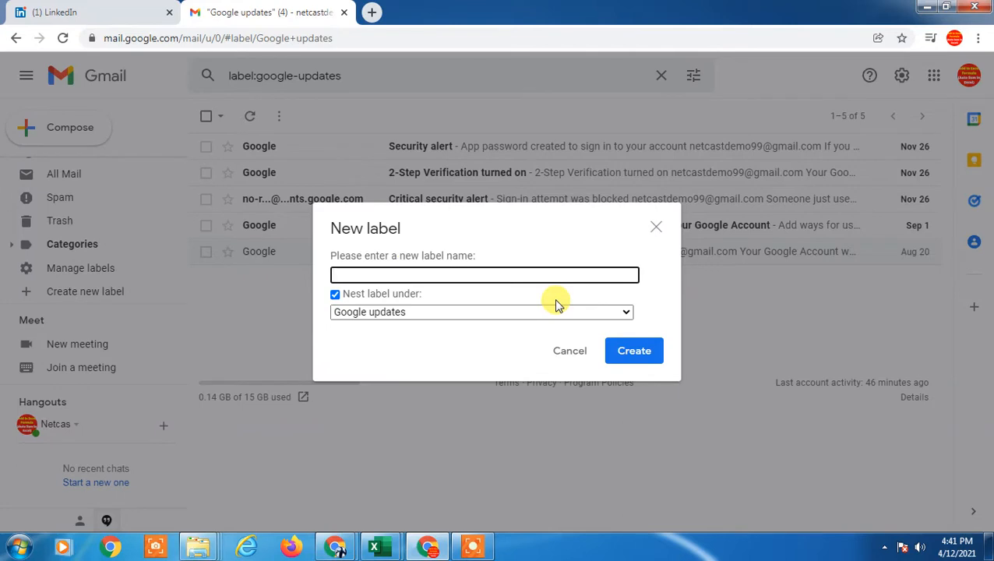
type("goo")
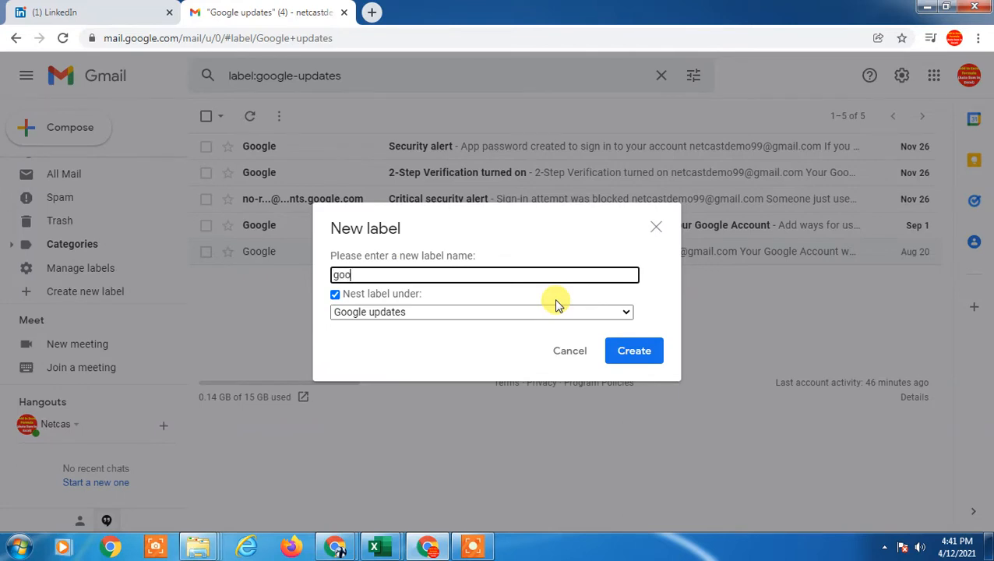
type("google update subfolder")
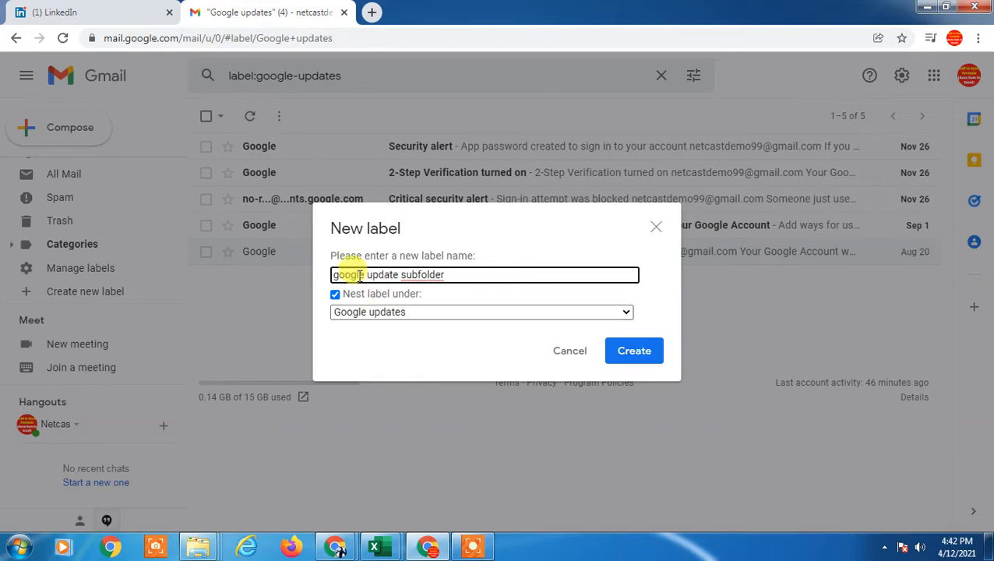
left_click(635, 350)
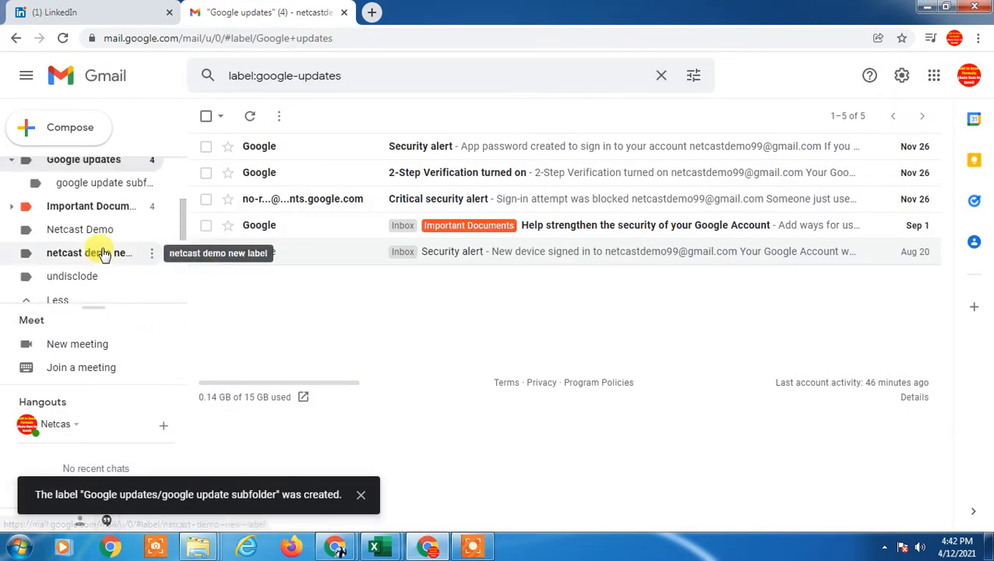
Step: Check the new sublabel under Google updates and expand the sidebar with More
left_click(83, 232)
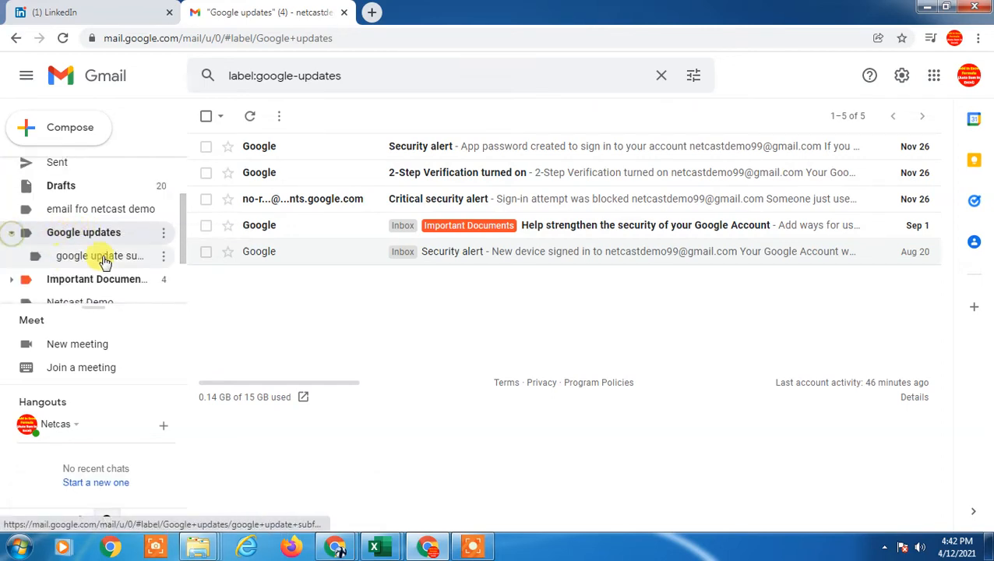
mouse_move(99, 255)
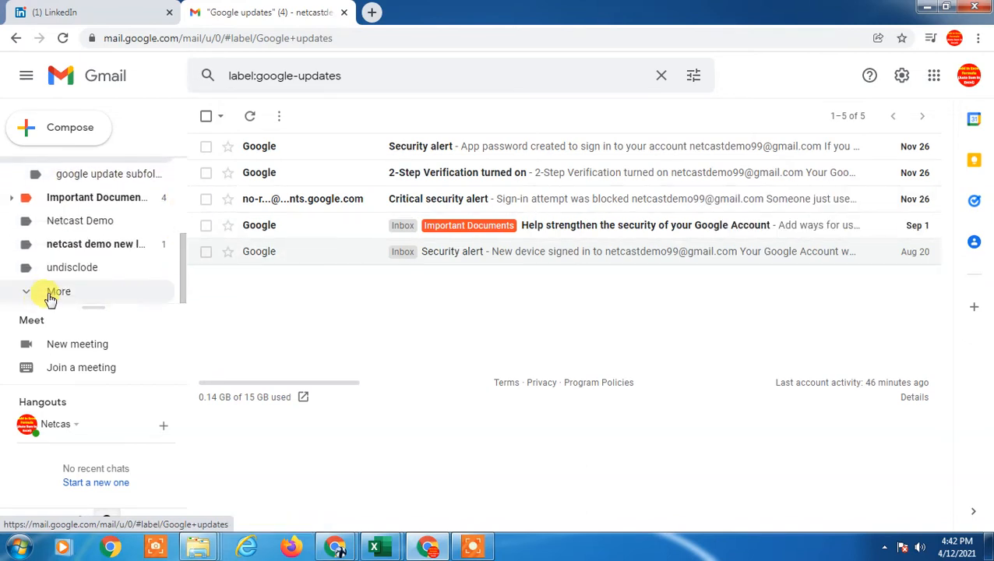
left_click(59, 291)
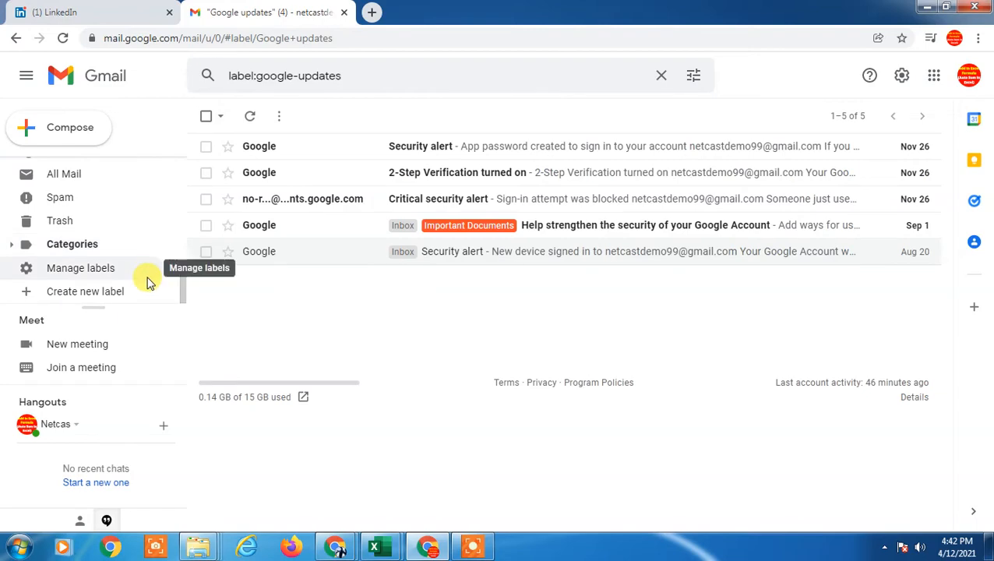
mouse_move(86, 291)
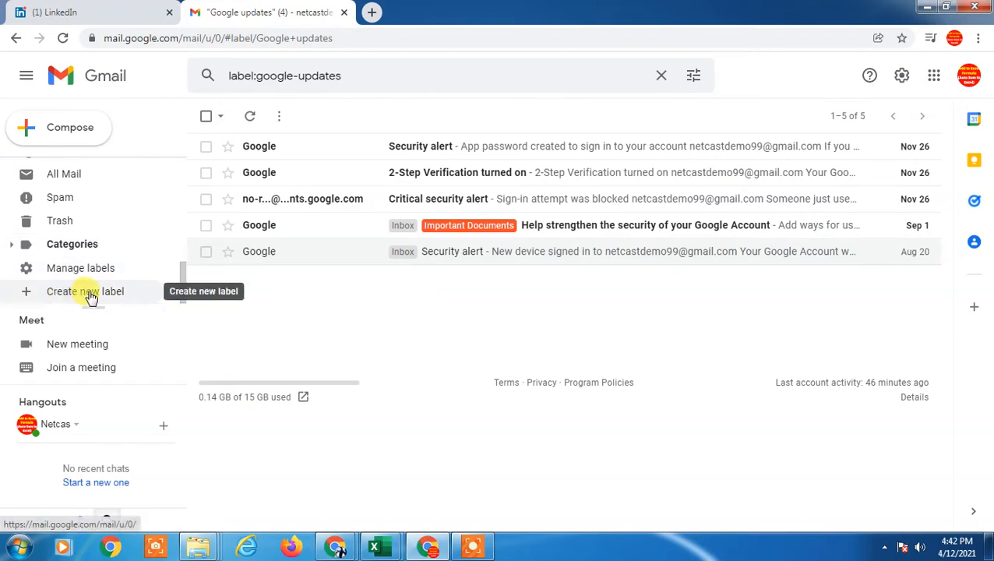
Step: Create an unnested label named 'folder test'
left_click(85, 290)
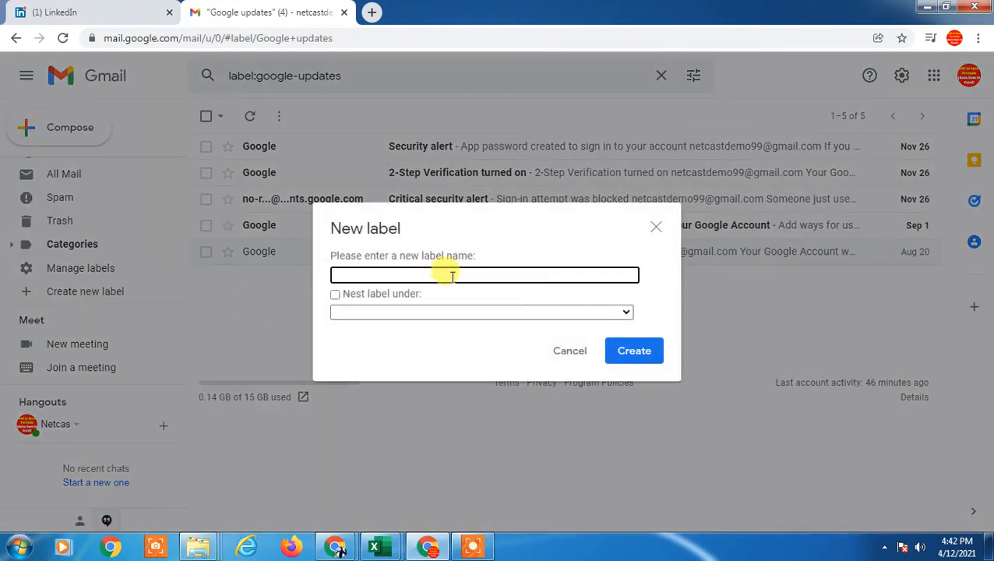
type("folder")
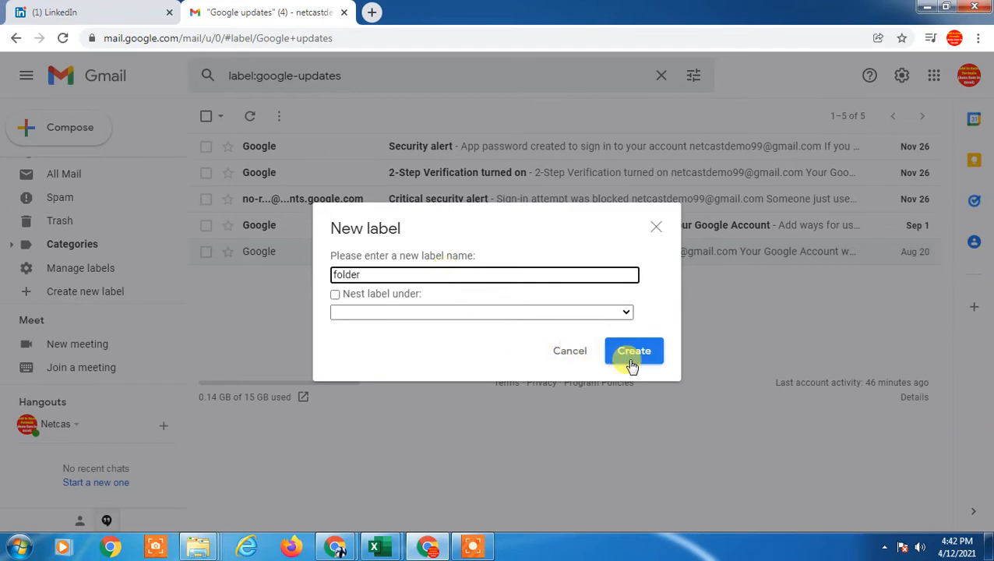
left_click(633, 350)
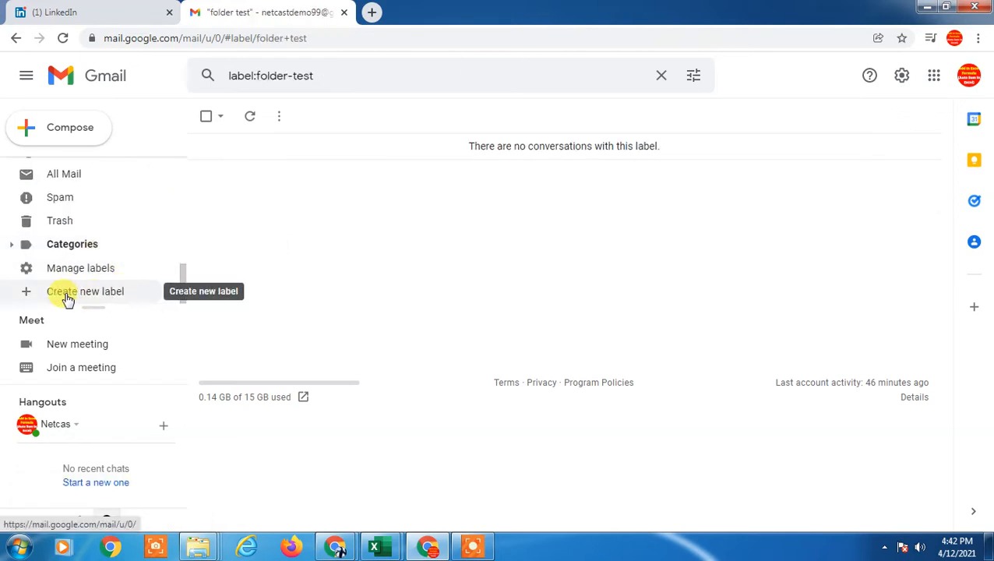
Step: Create the label 'subfolder test' with folder test chosen as its parent
left_click(85, 291)
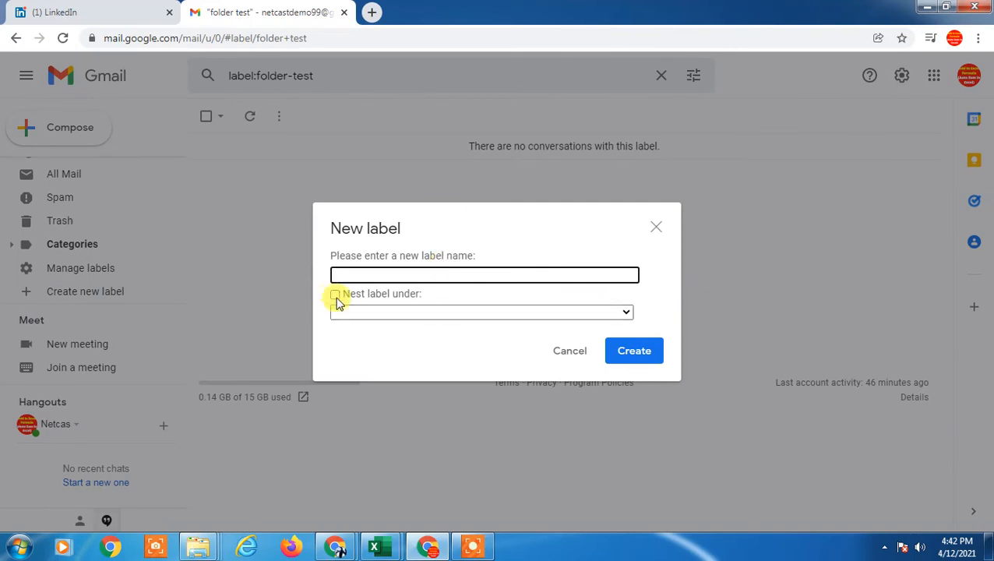
left_click(336, 294)
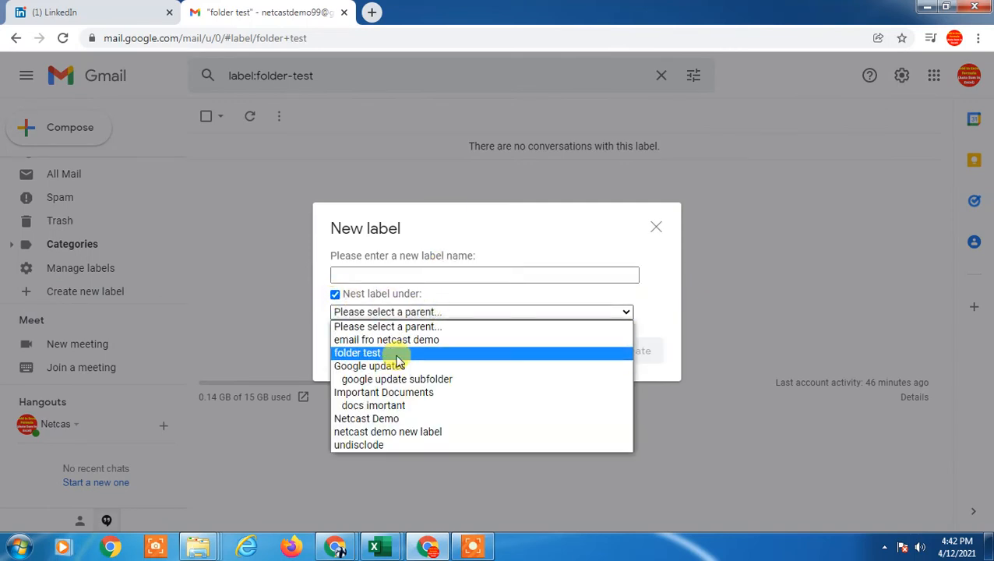
left_click(358, 353)
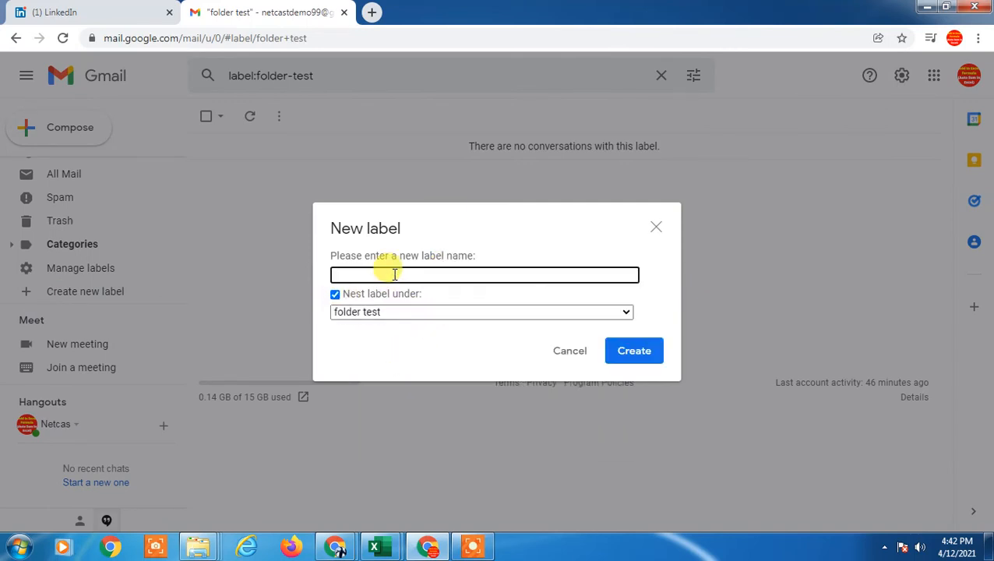
type("subfolder test")
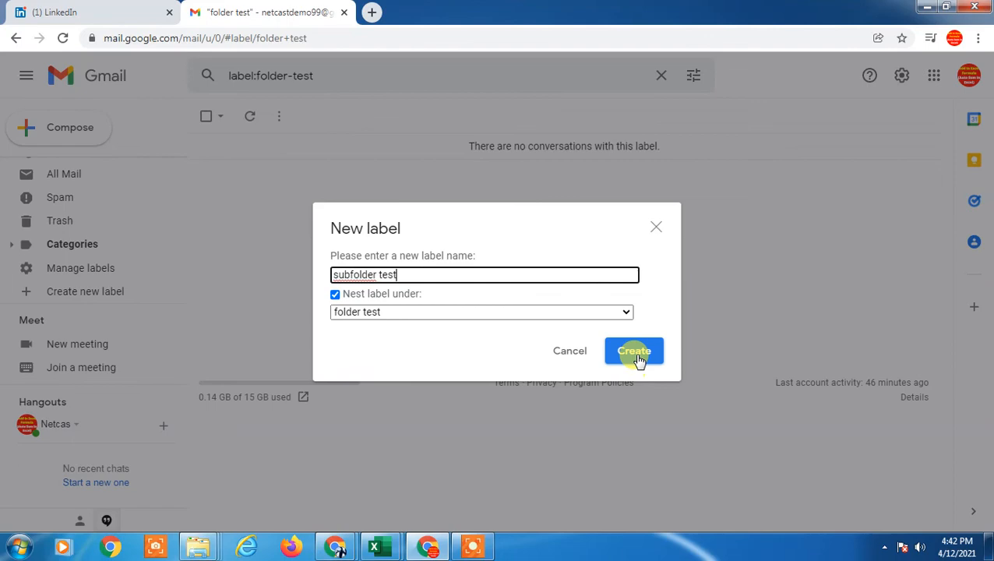
left_click(634, 350)
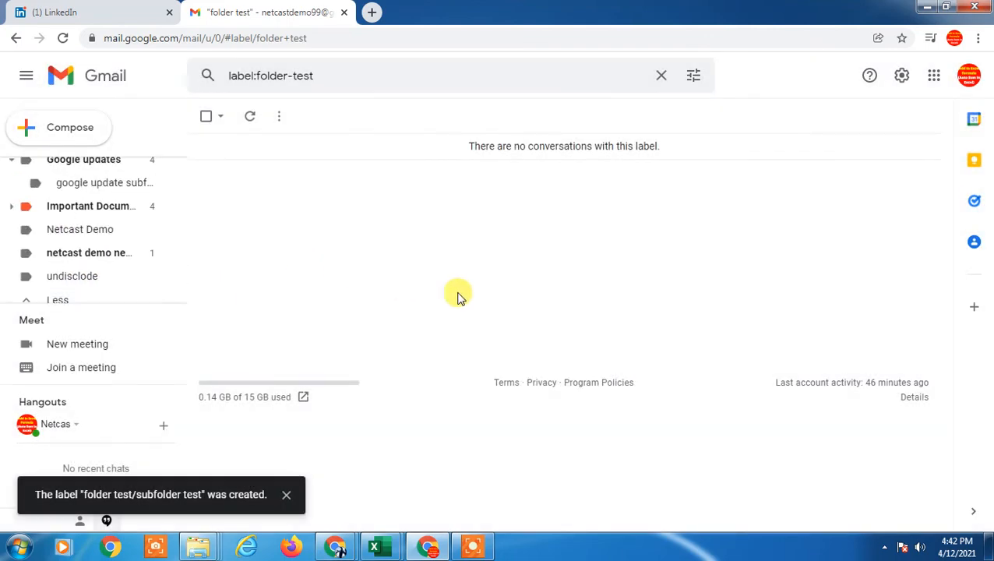